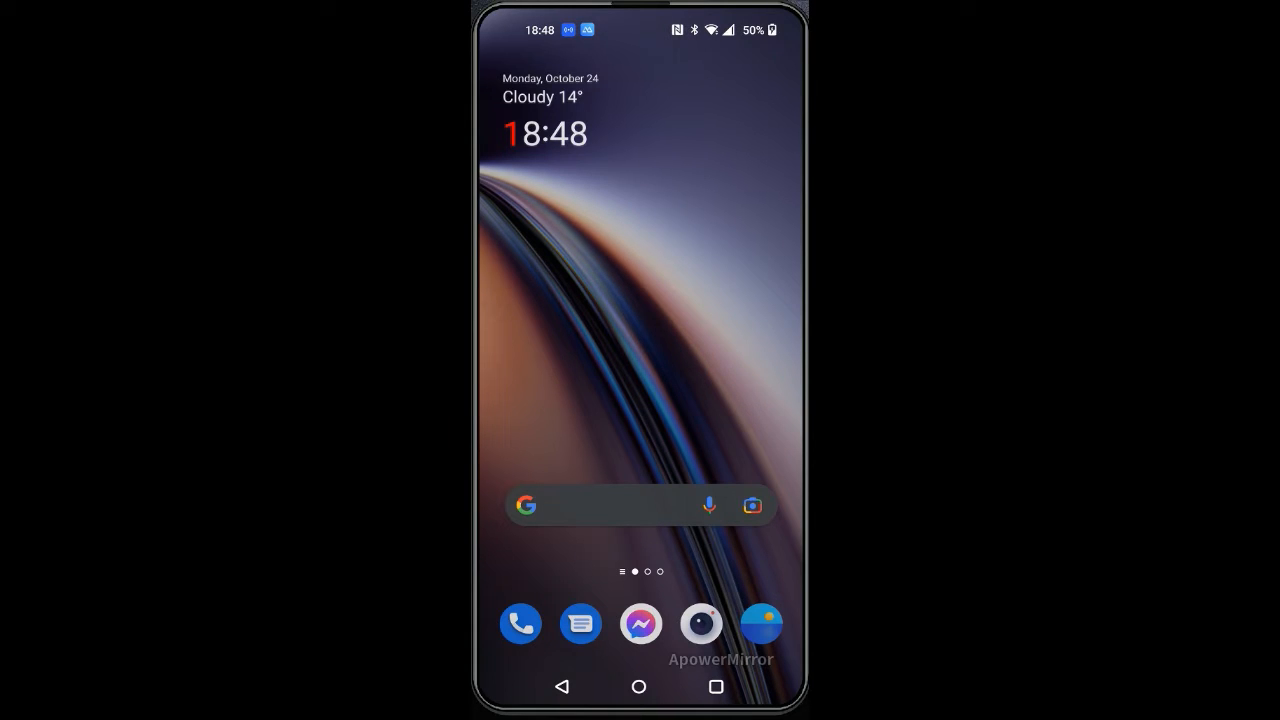
From the notification shade, go to Settings > Password & security and turn off the privacy password
{"action": "left_click", "coordinate": [630, 385]}
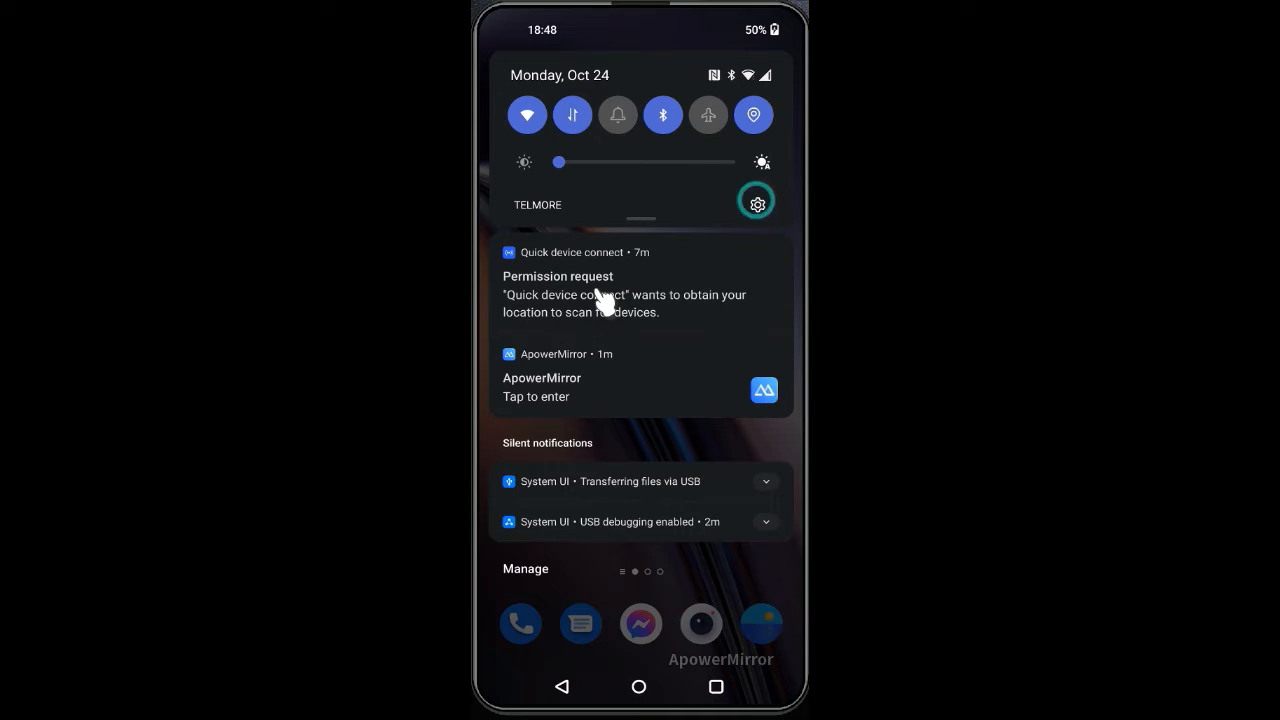
{"action": "left_click", "coordinate": [757, 201]}
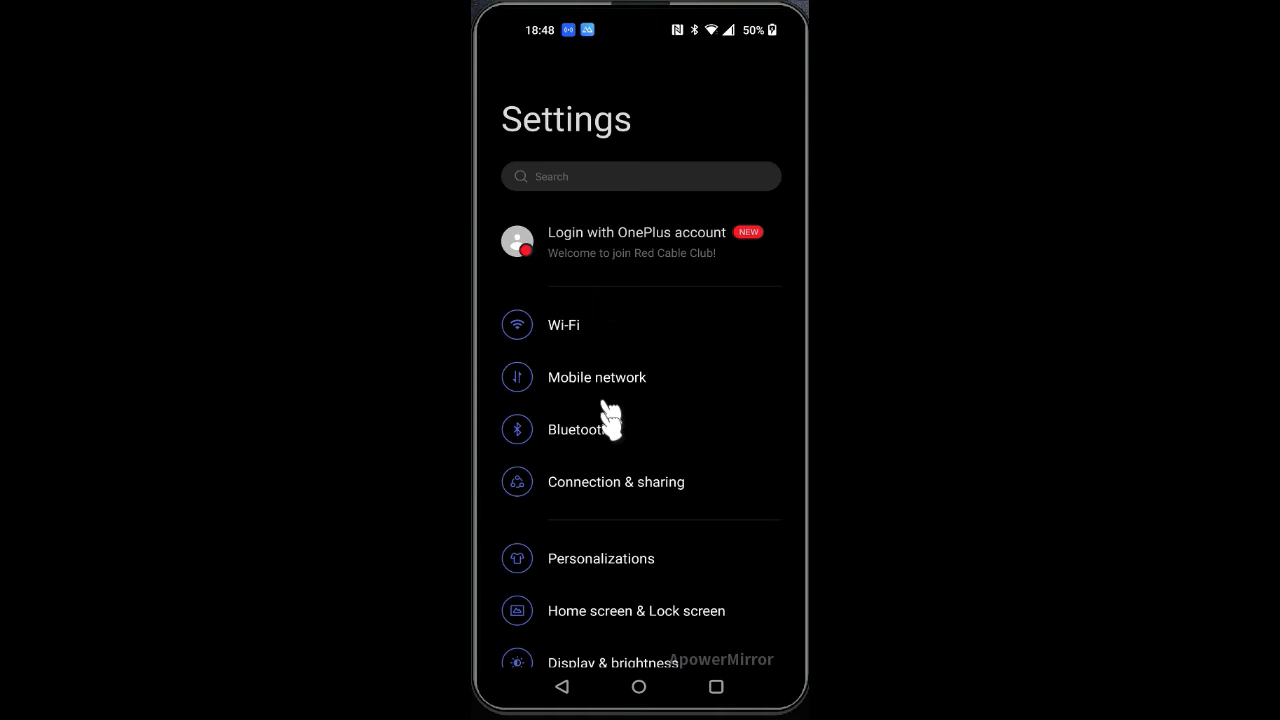
{"action": "scroll", "scroll_direction": "down", "scroll_amount": 3}
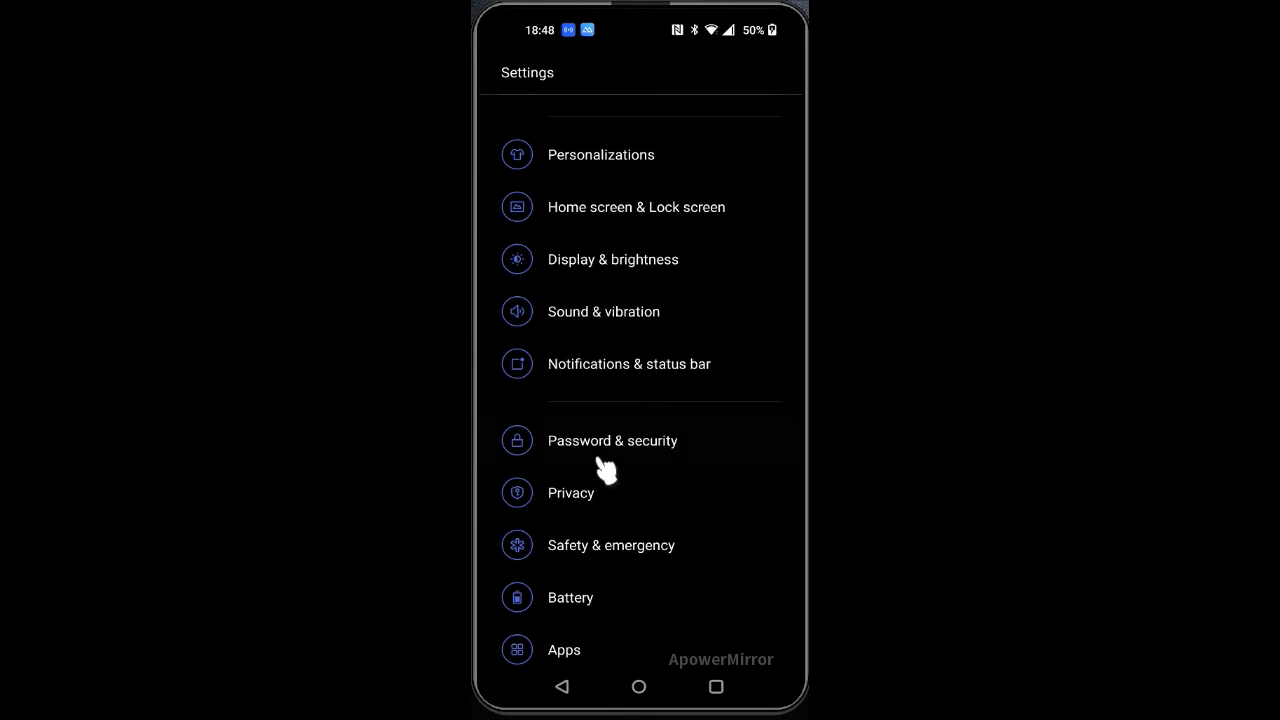
{"action": "left_click", "coordinate": [611, 440]}
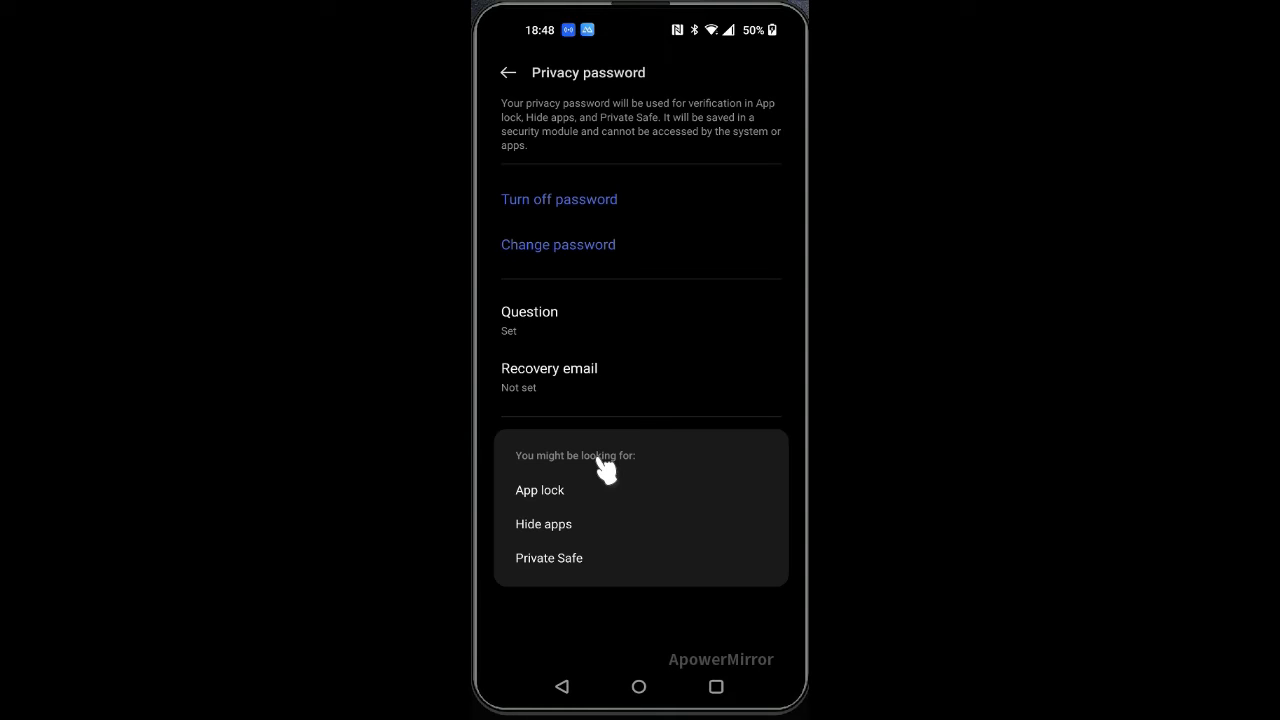
{"action": "left_click", "coordinate": [559, 199]}
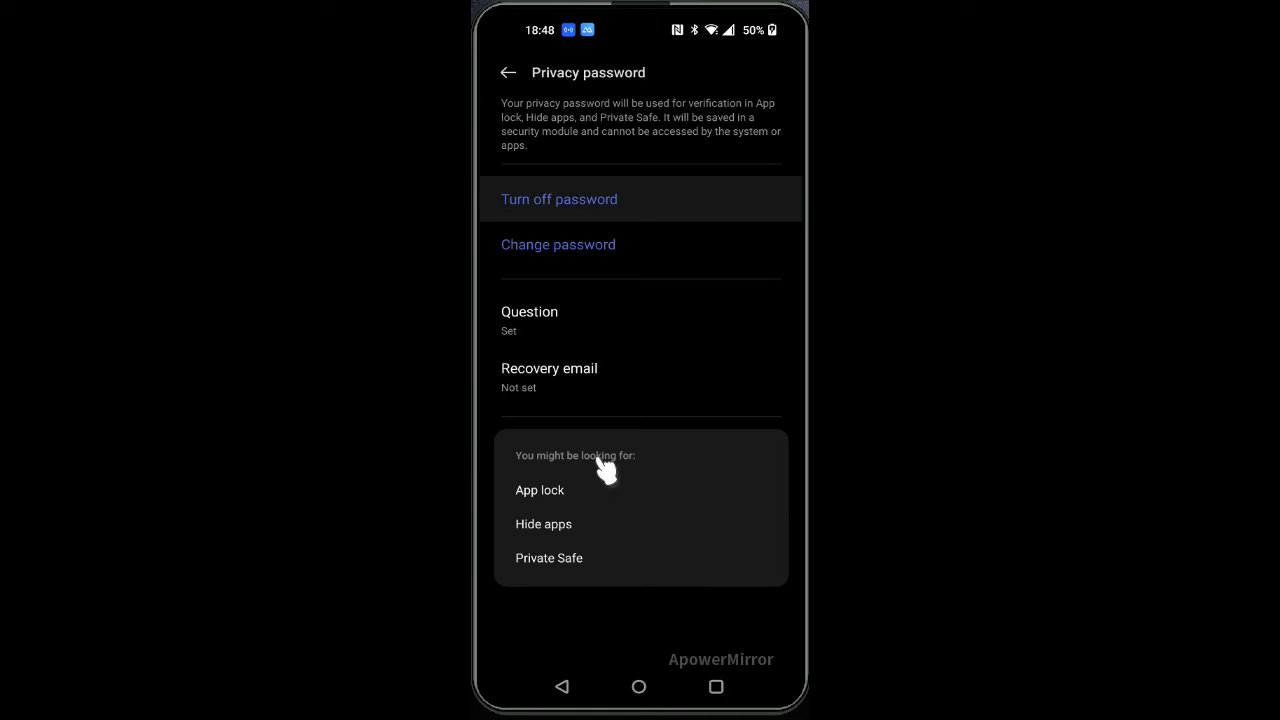
{"action": "left_click", "coordinate": [507, 72]}
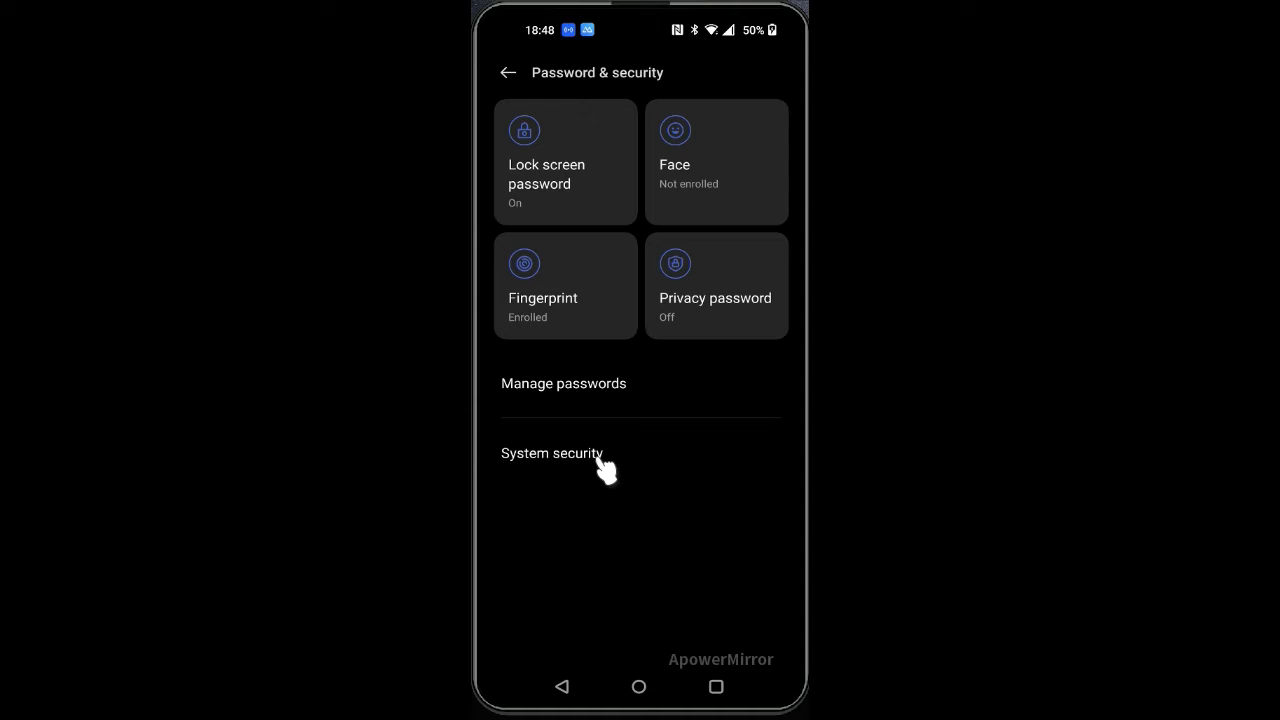
Return to the Settings list, open Privacy, and select Hide apps
{"action": "left_click", "coordinate": [508, 72]}
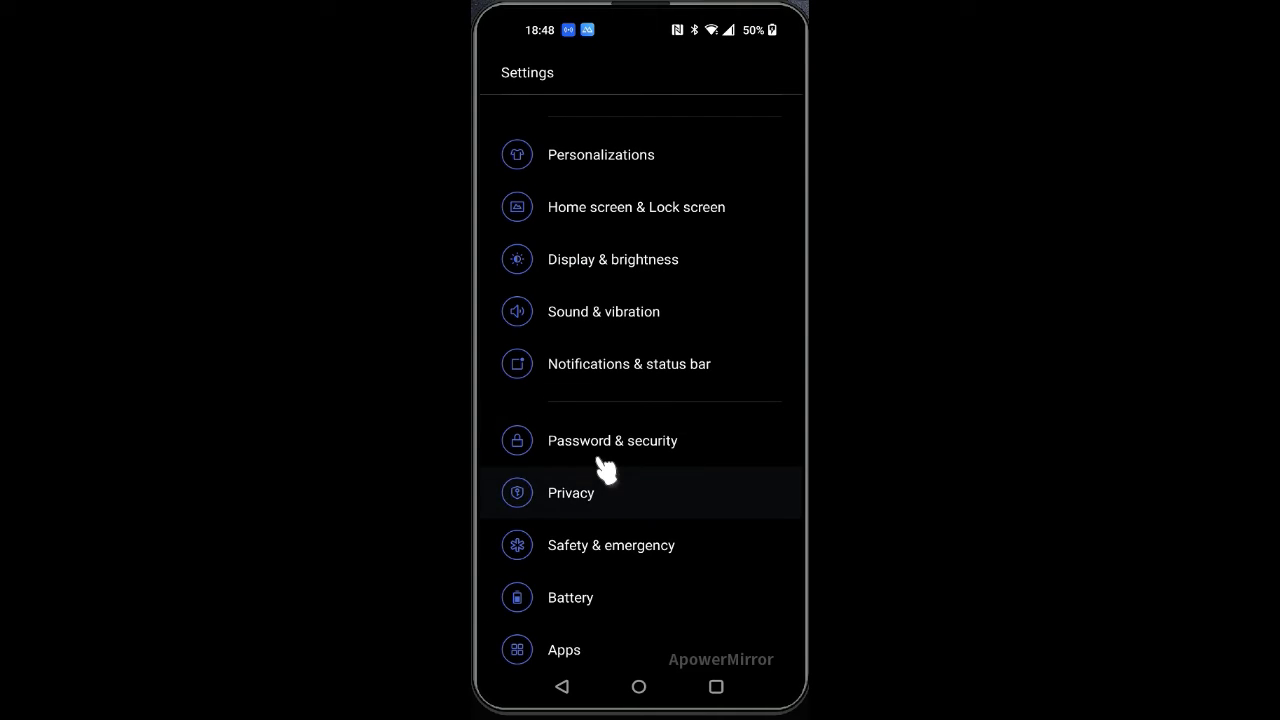
{"action": "left_click", "coordinate": [570, 492]}
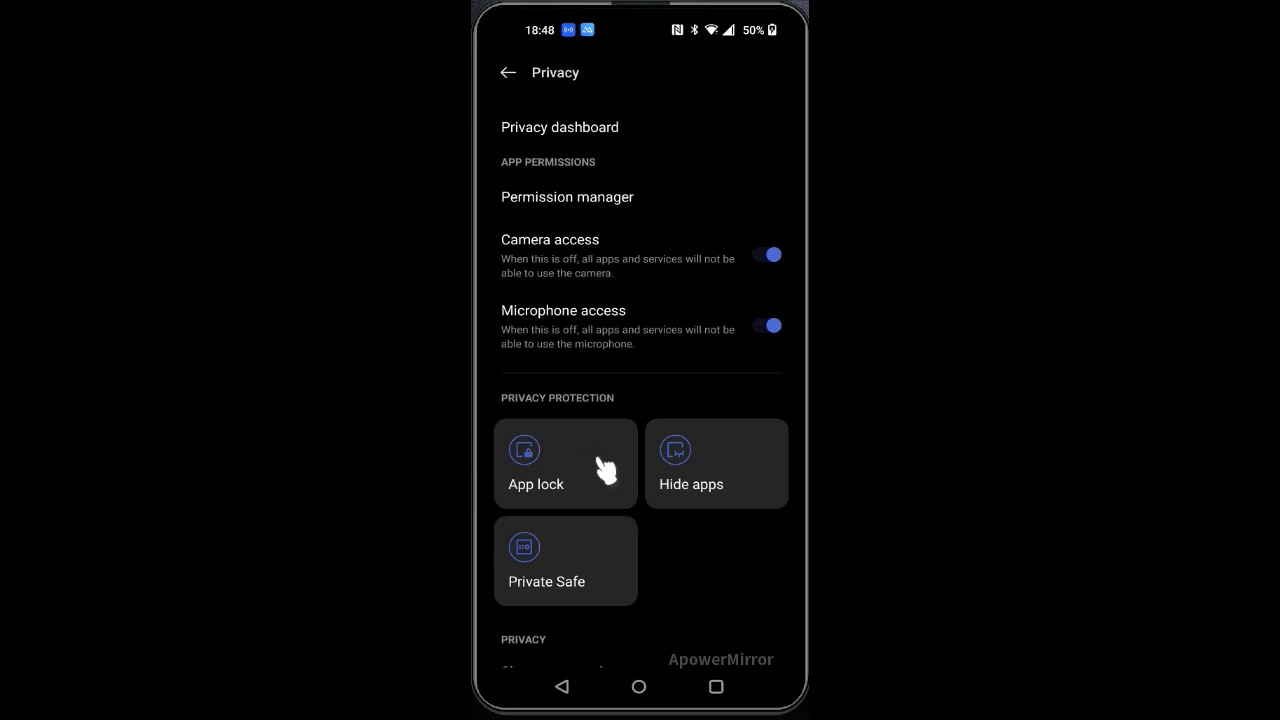
{"action": "left_click", "coordinate": [565, 463]}
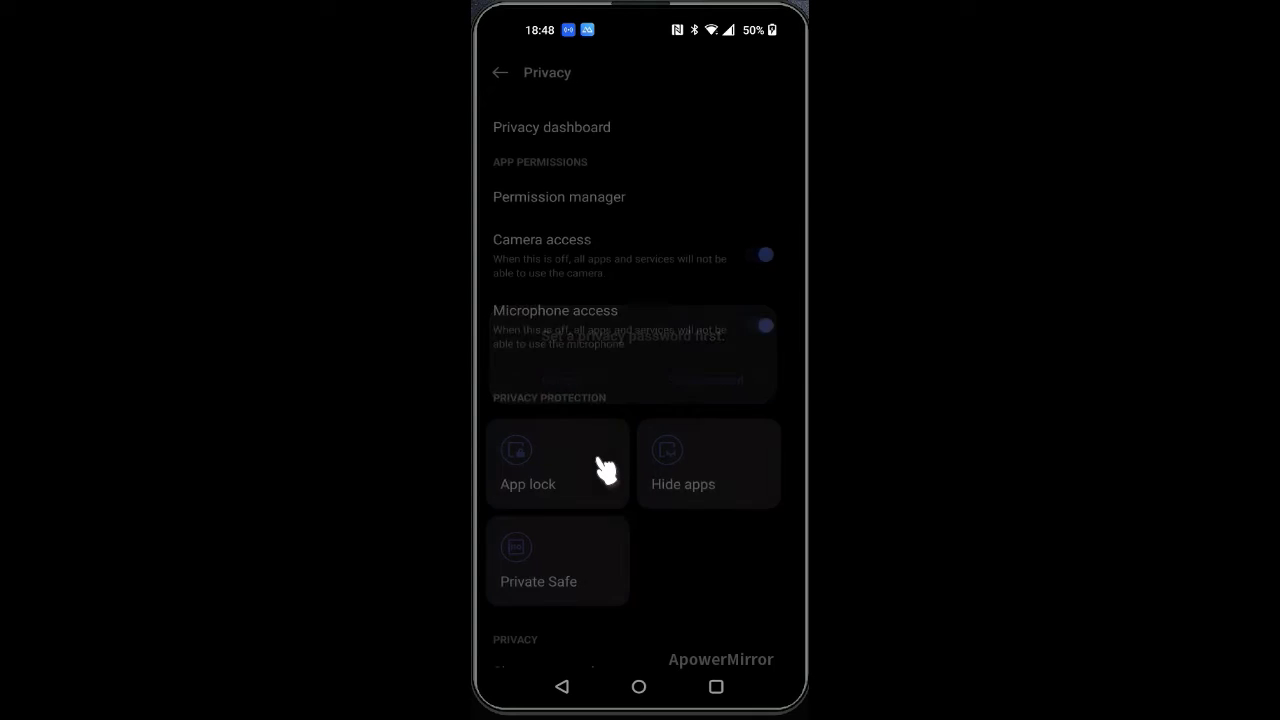
Accept the prompt, create a unified privacy password, and start Hide apps
{"action": "left_click", "coordinate": [556, 463]}
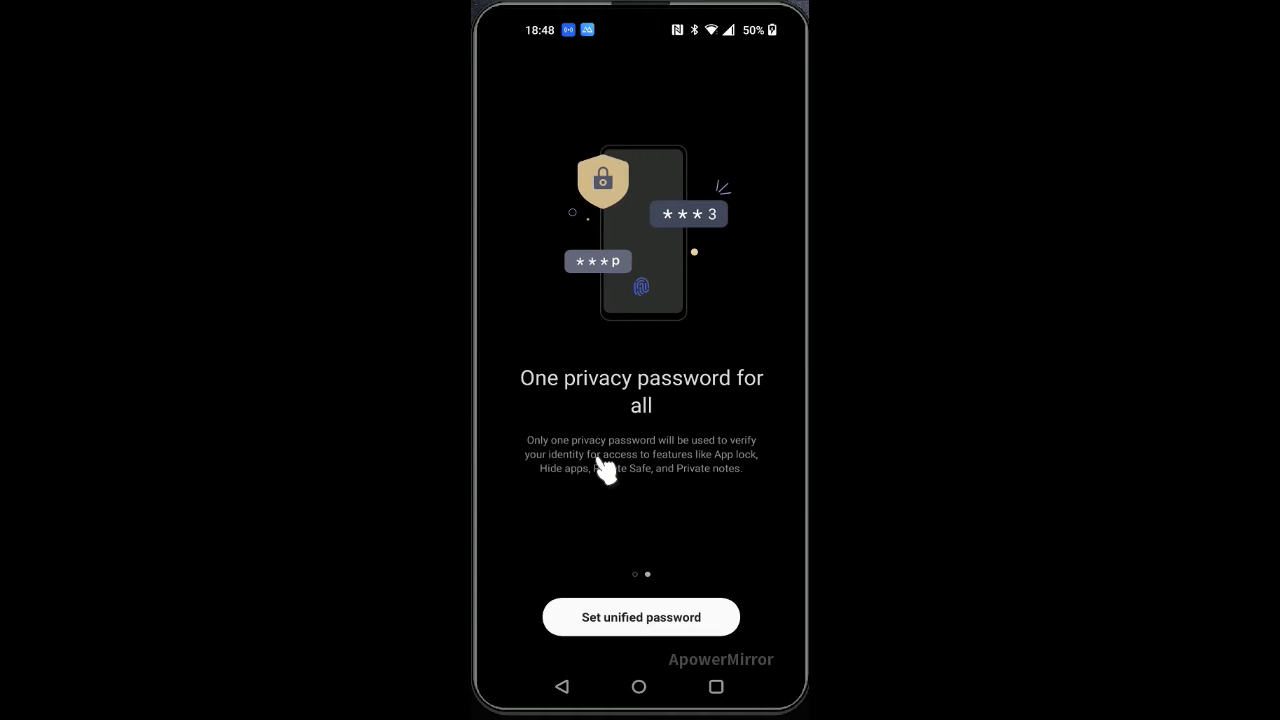
{"action": "left_click", "coordinate": [640, 616]}
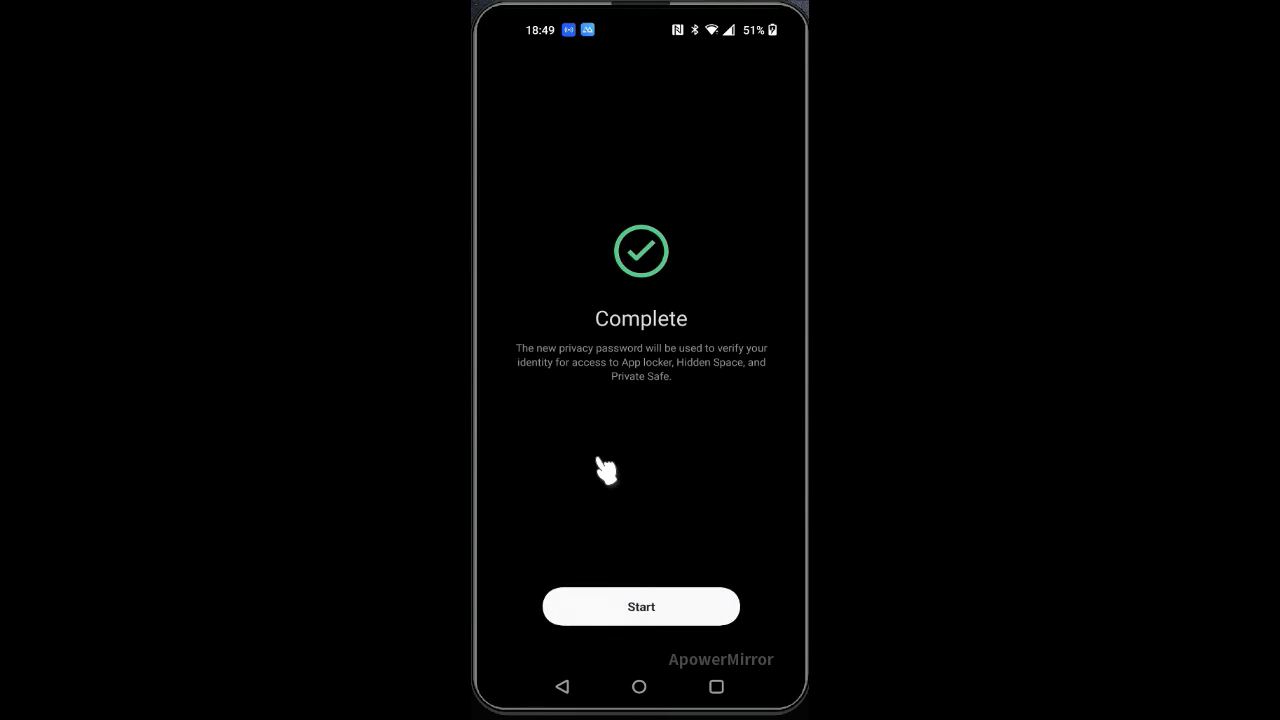
{"action": "left_click", "coordinate": [640, 606]}
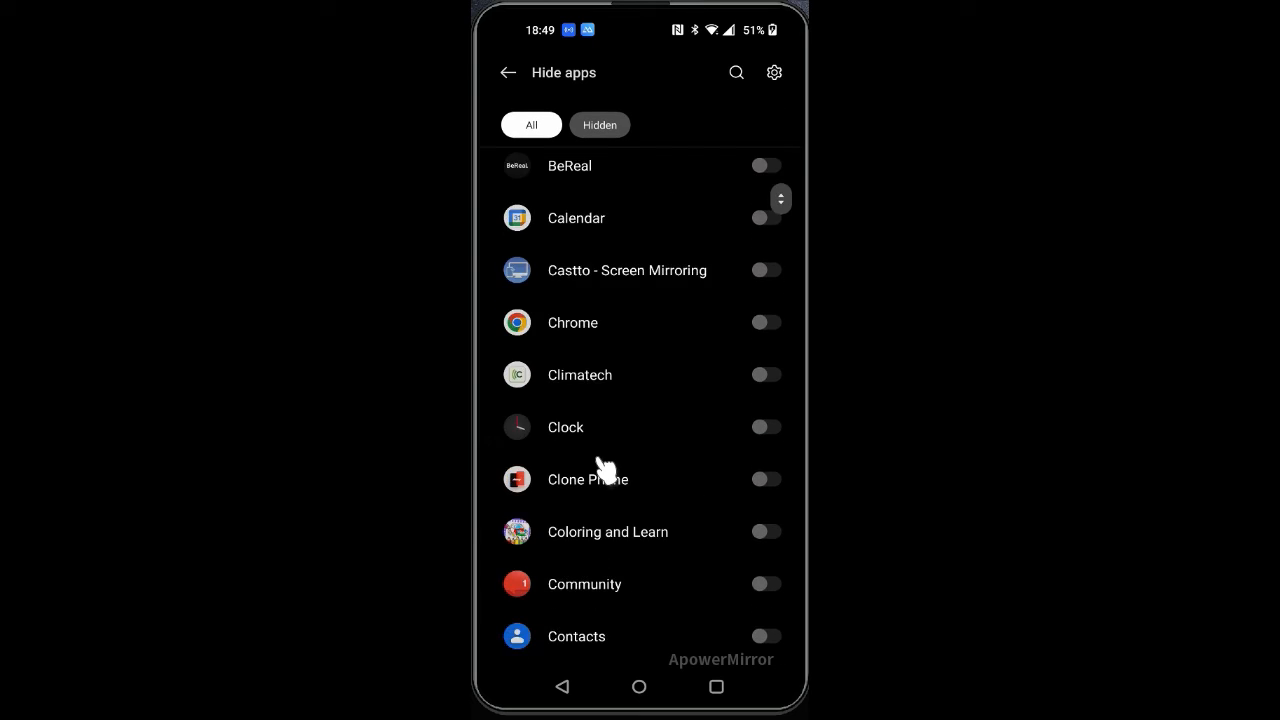
Switch on the YouTube toggle in the Hide apps list
{"action": "scroll", "scroll_direction": "down", "scroll_amount": 3}
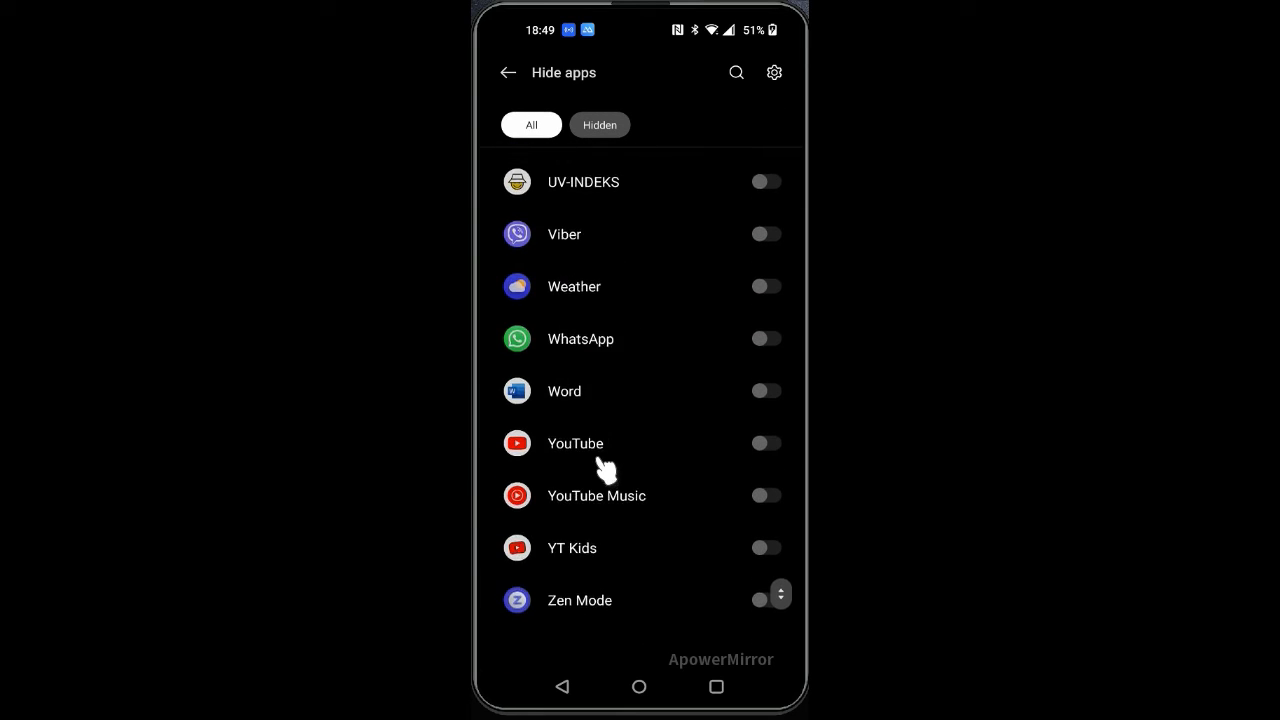
{"action": "left_click", "coordinate": [766, 443]}
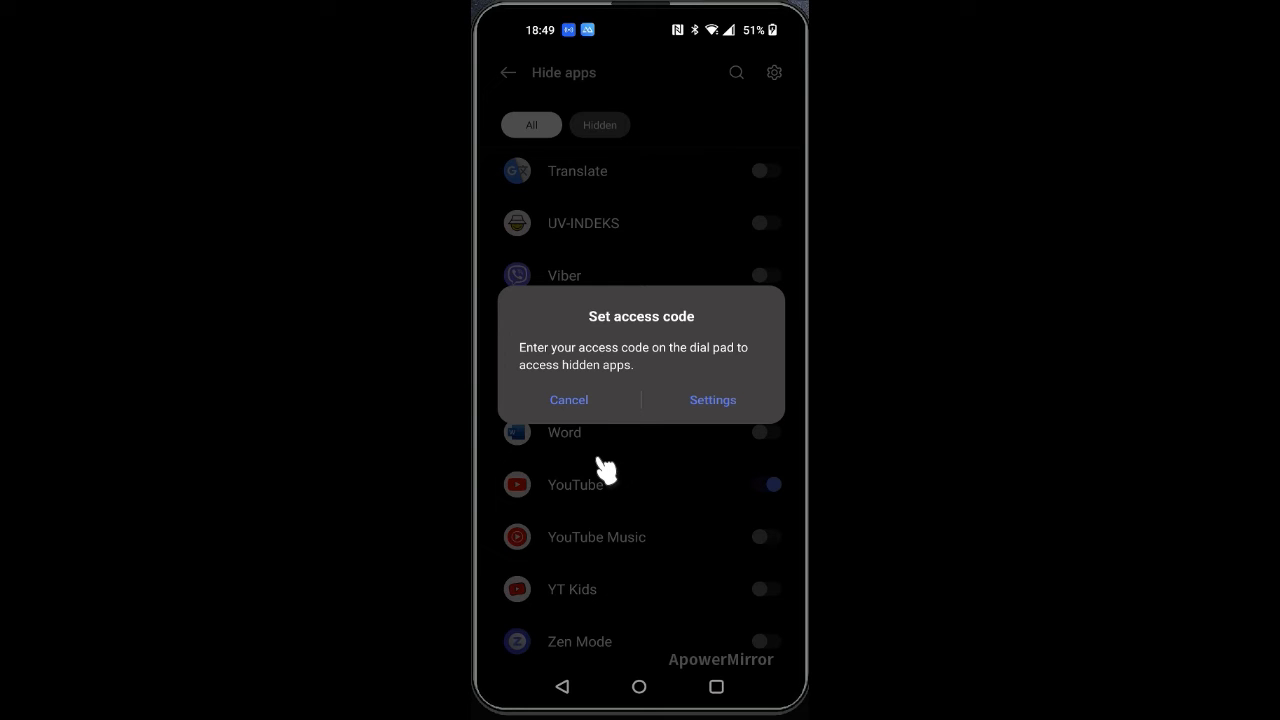
{"action": "left_click", "coordinate": [712, 399]}
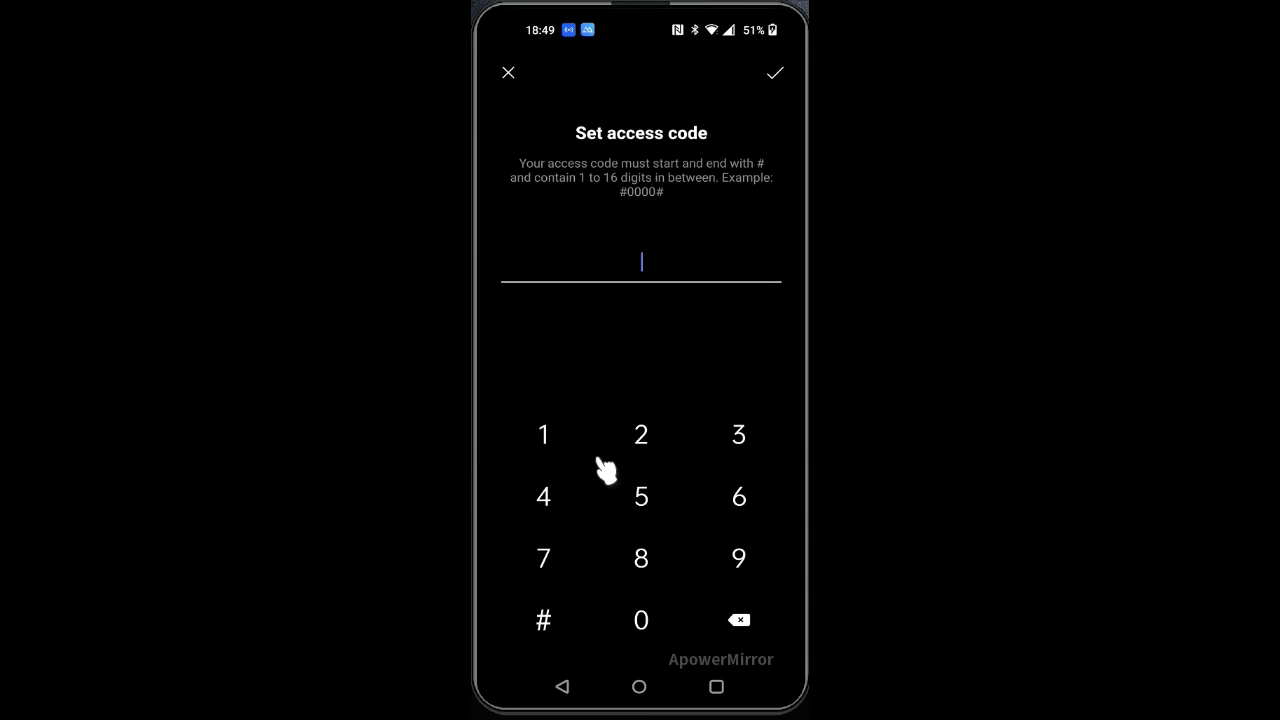
{"action": "left_click", "coordinate": [543, 620]}
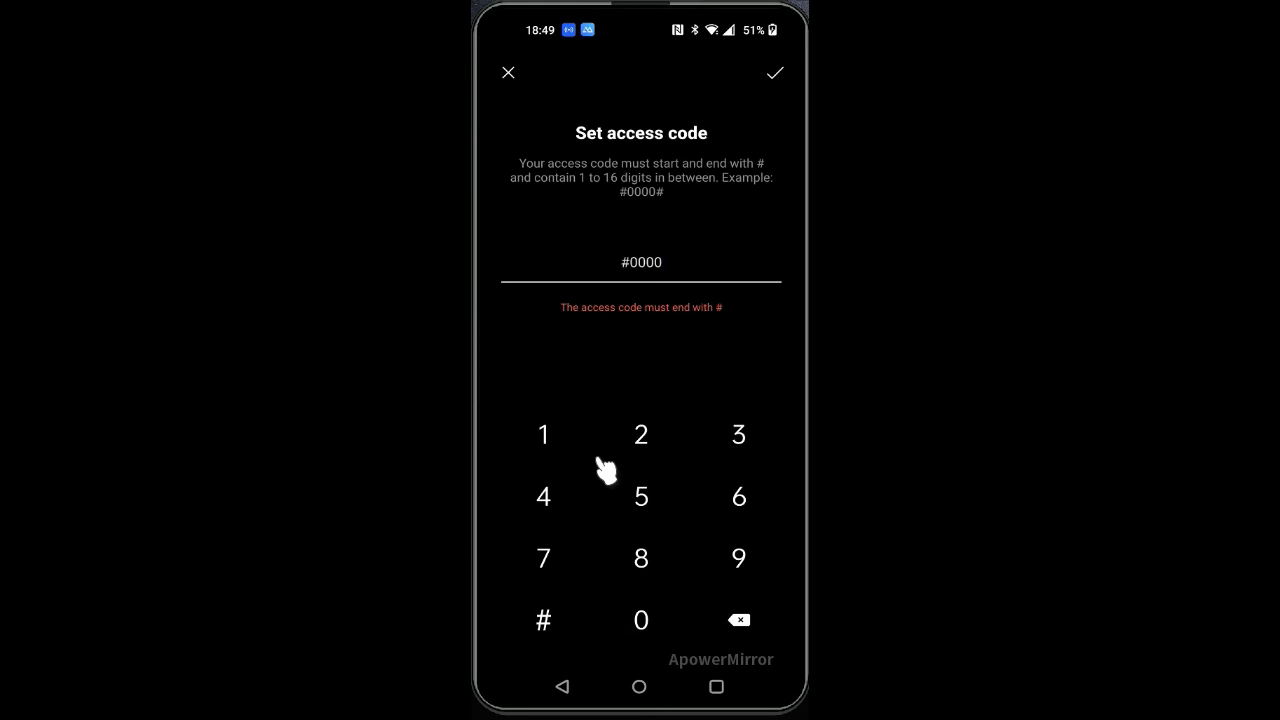
{"action": "left_click", "coordinate": [543, 620]}
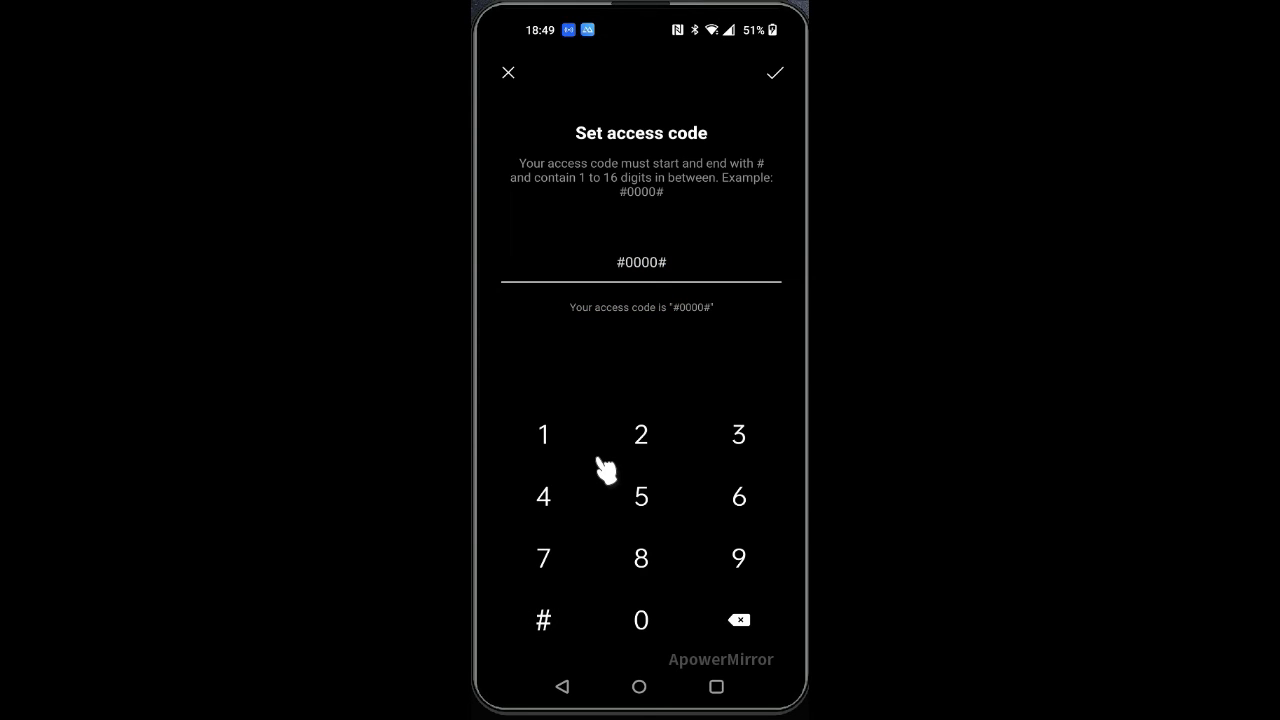
{"action": "left_click", "coordinate": [774, 72]}
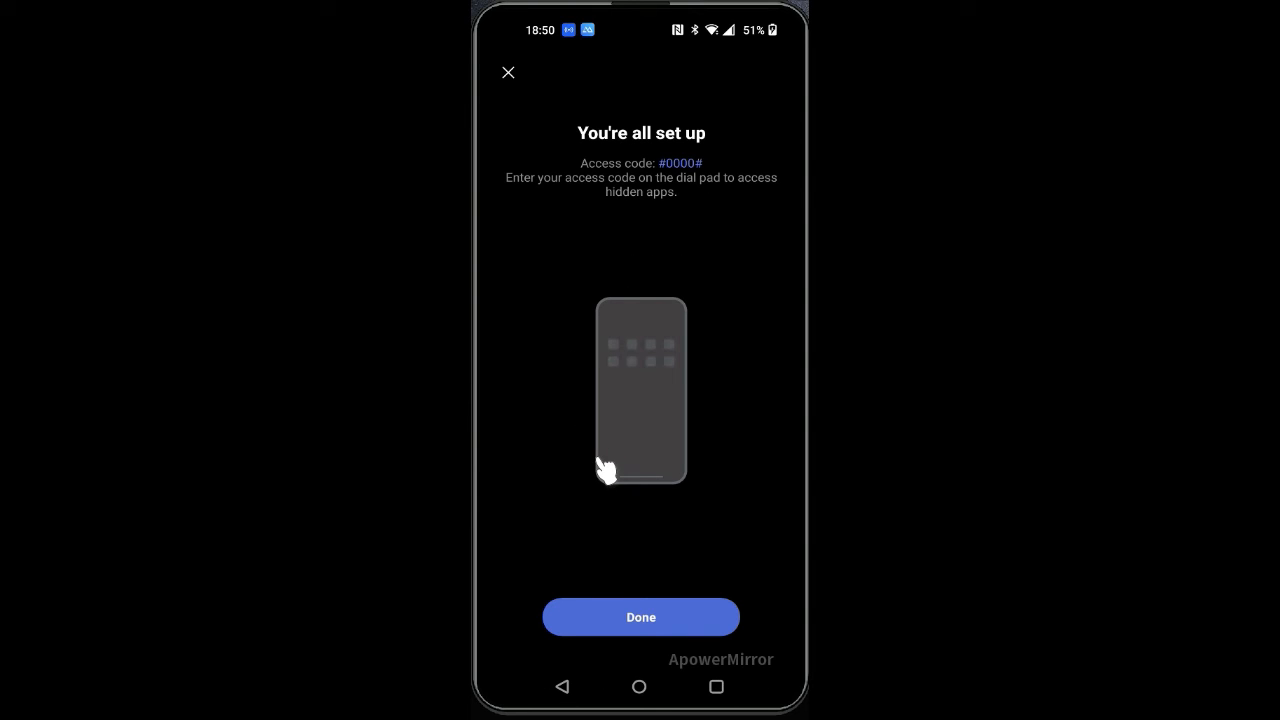
{"action": "left_click", "coordinate": [640, 617]}
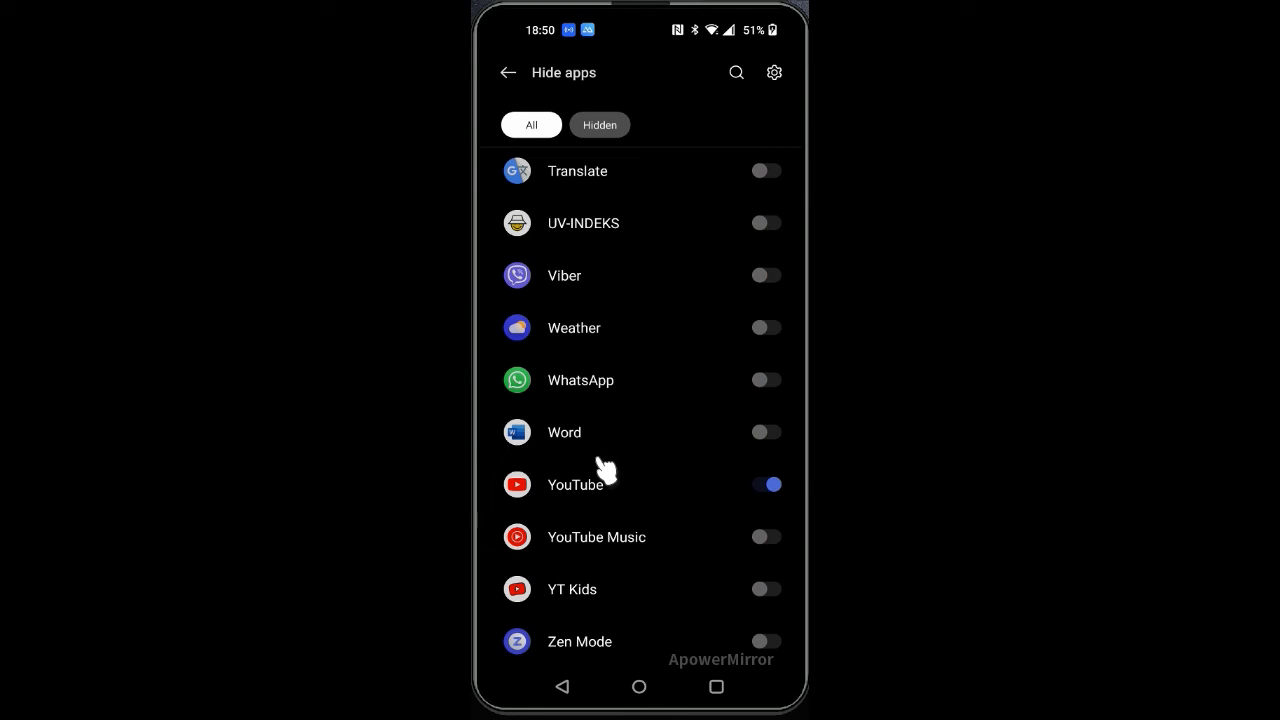
{"action": "mouse_move", "coordinate": [610, 495]}
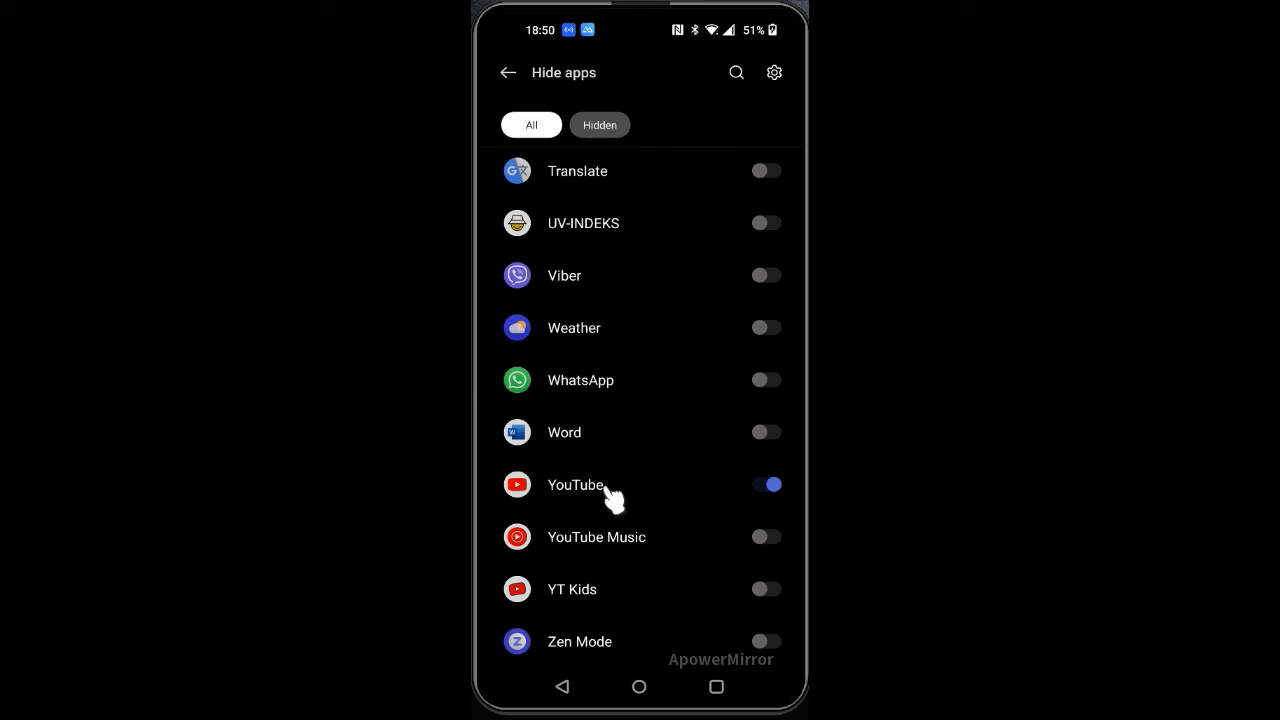
Go Home, open the Phone dial pad, and begin dialing #000 before returning to Settings
{"action": "scroll", "scroll_direction": "down", "scroll_amount": 3}
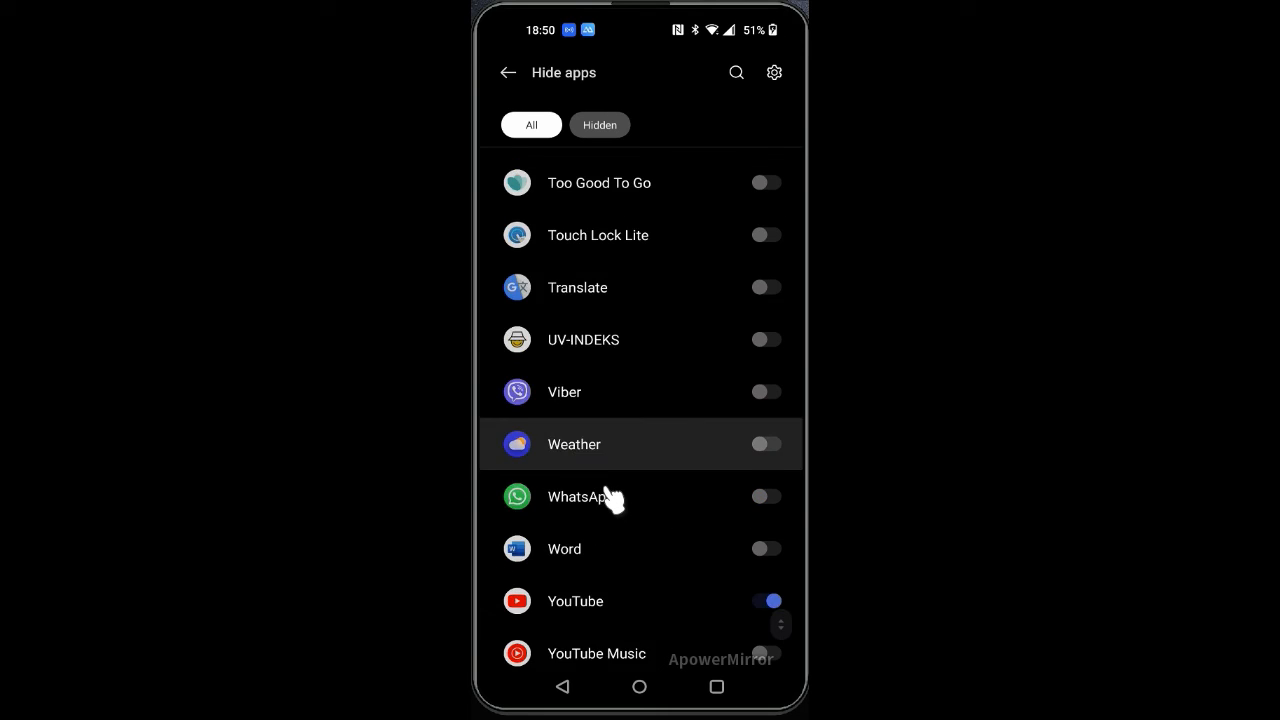
{"action": "left_click", "coordinate": [507, 72]}
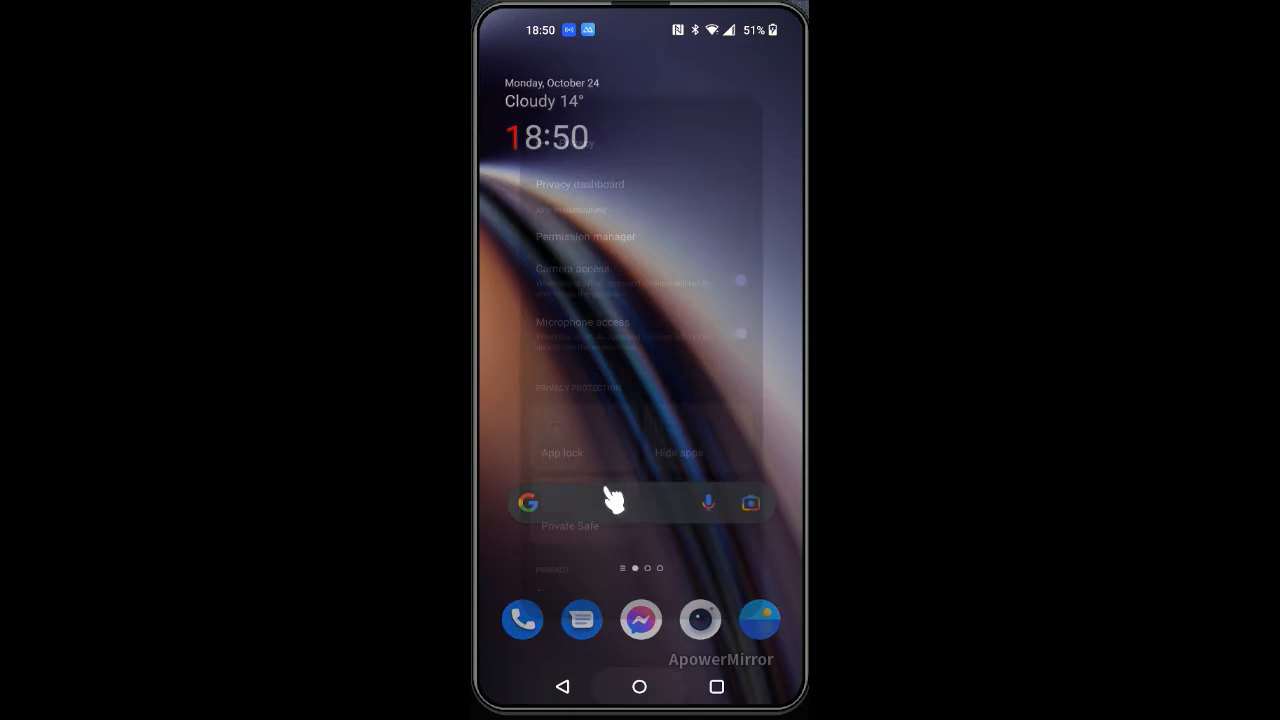
{"action": "left_click", "coordinate": [522, 619]}
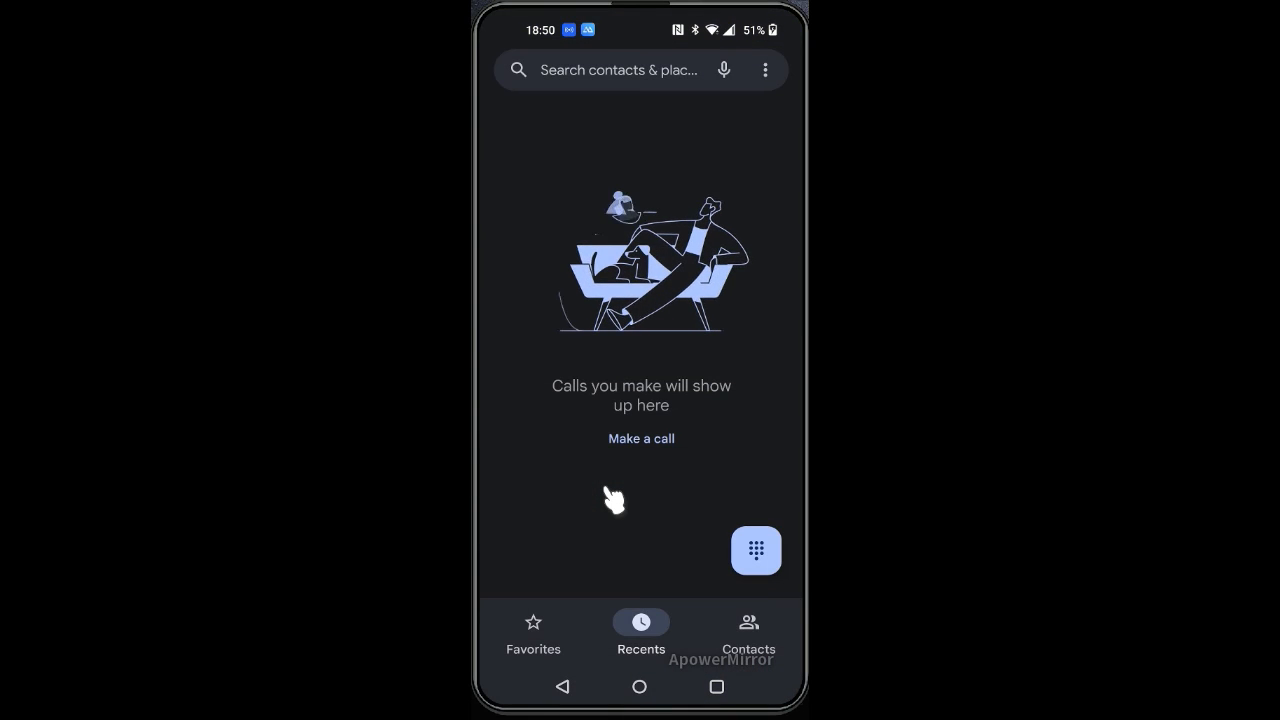
{"action": "left_click", "coordinate": [755, 550]}
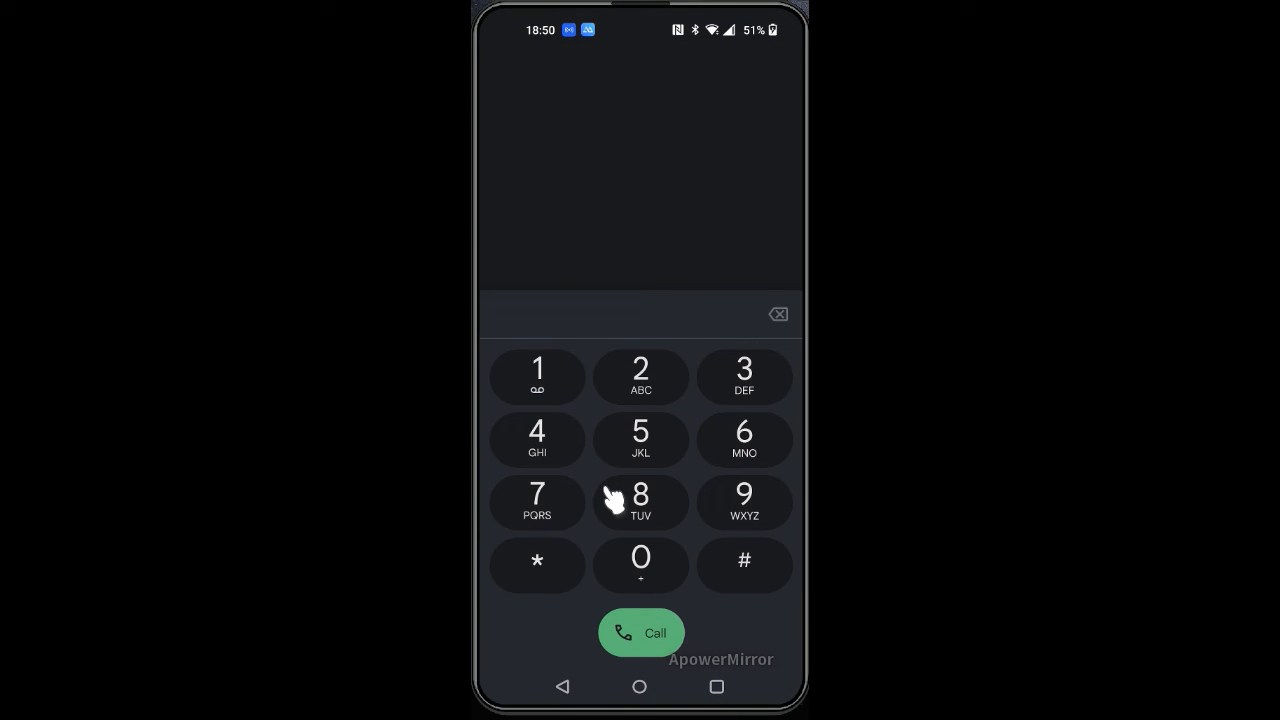
{"action": "left_click", "coordinate": [640, 564]}
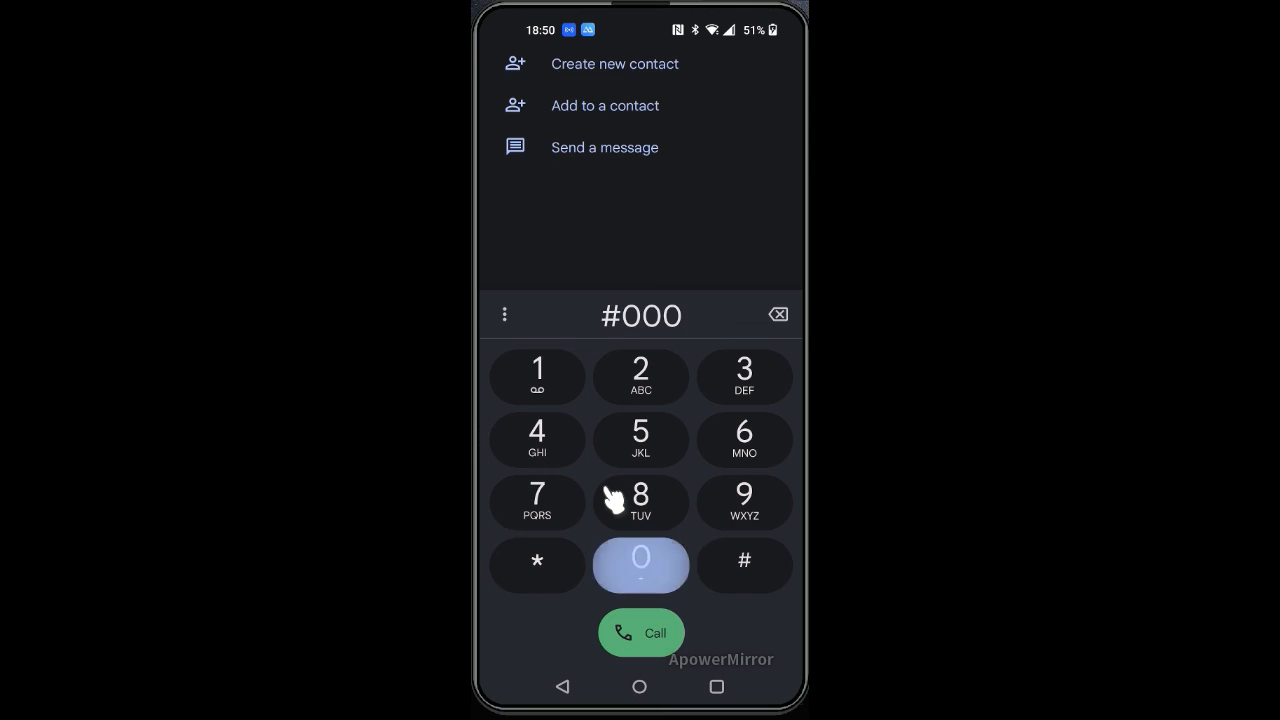
{"action": "left_click", "coordinate": [744, 564]}
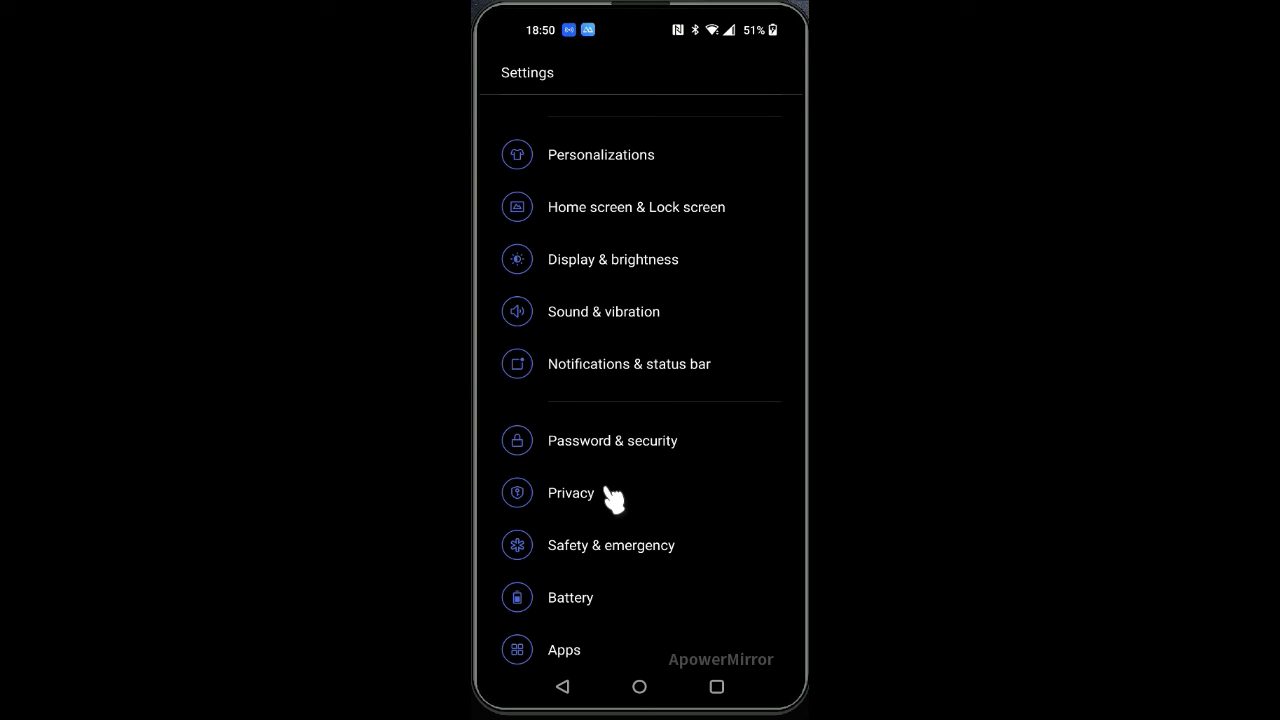
{"action": "mouse_move", "coordinate": [608, 470]}
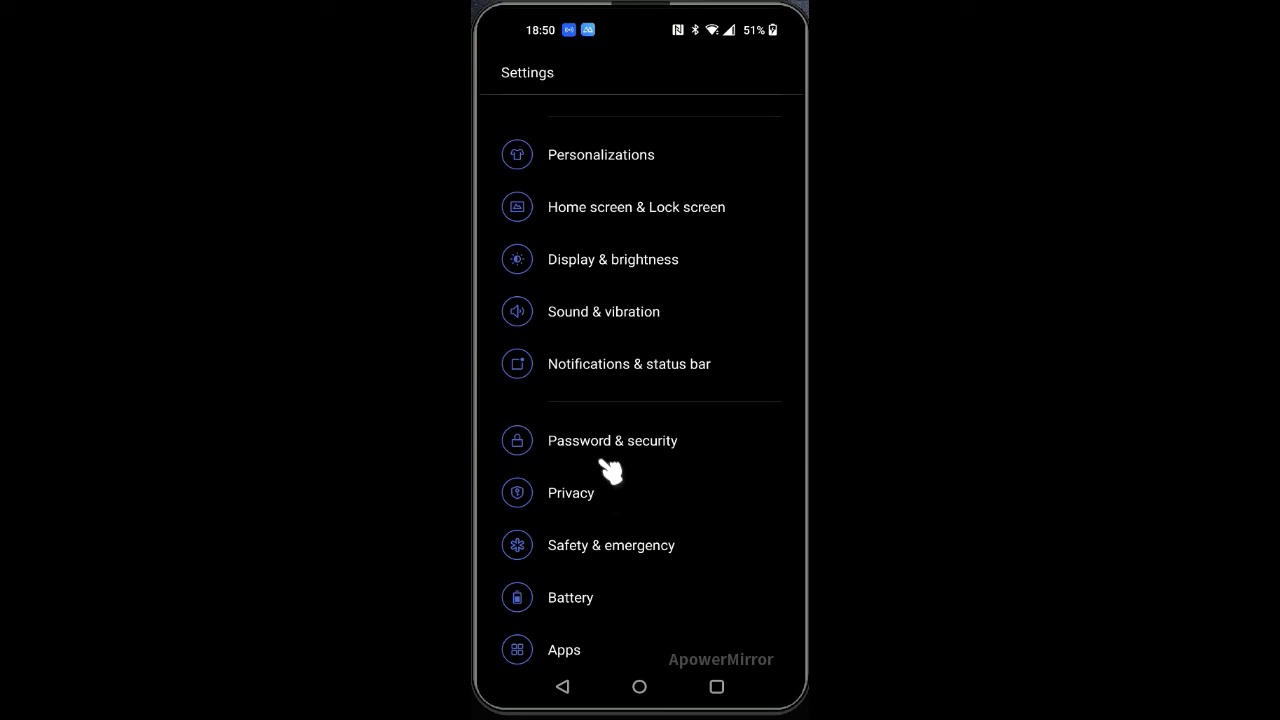
Open Password & security > Privacy password to review its turn-off and change options
{"action": "left_click", "coordinate": [612, 440]}
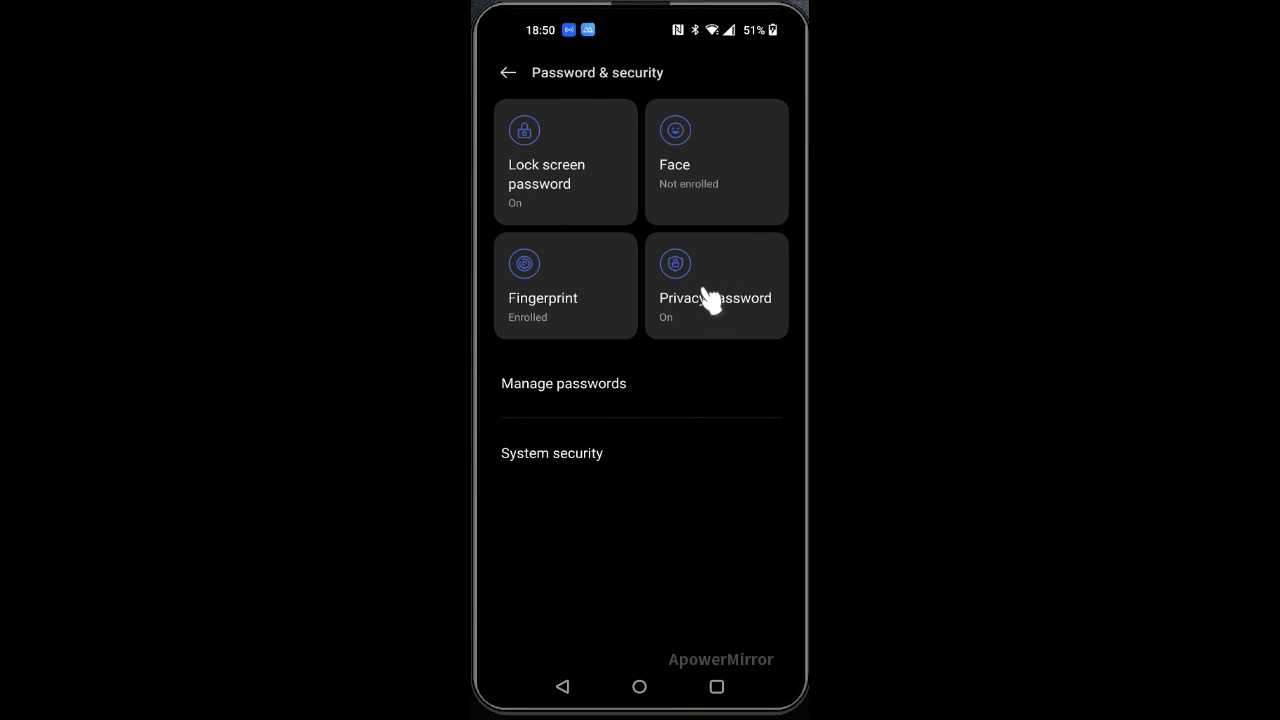
{"action": "left_click", "coordinate": [715, 285]}
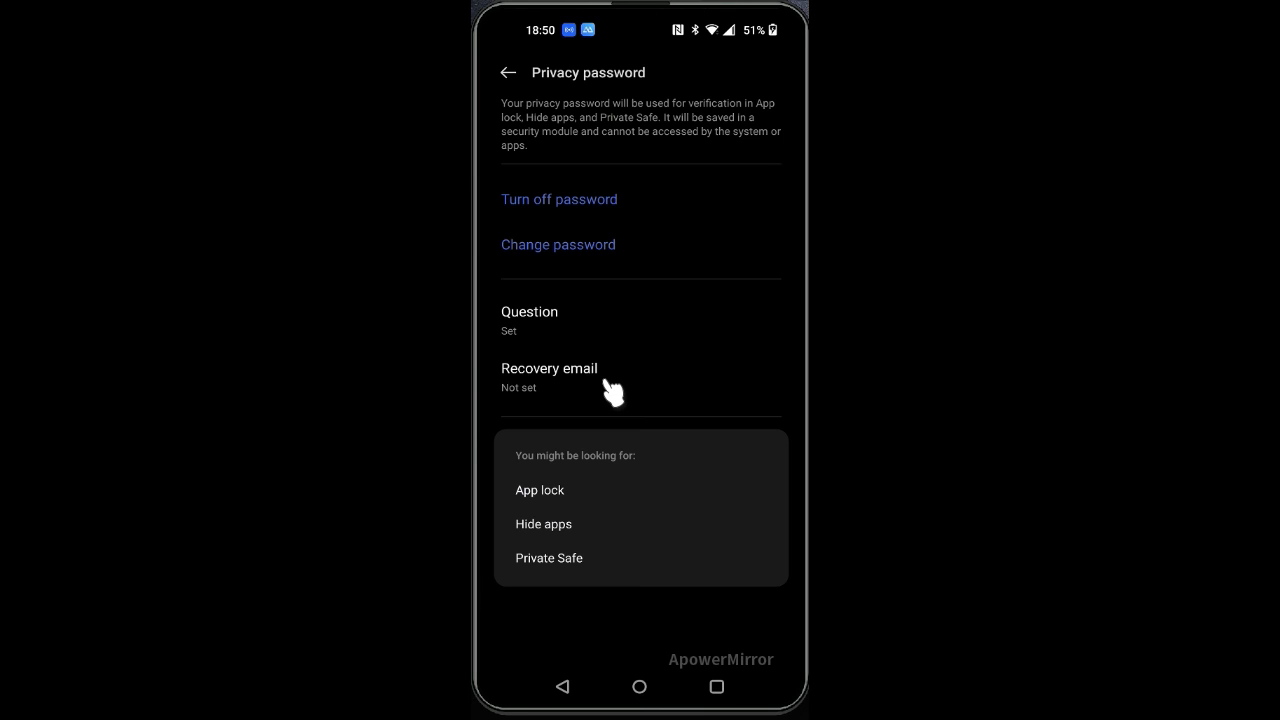
{"action": "mouse_move", "coordinate": [588, 208]}
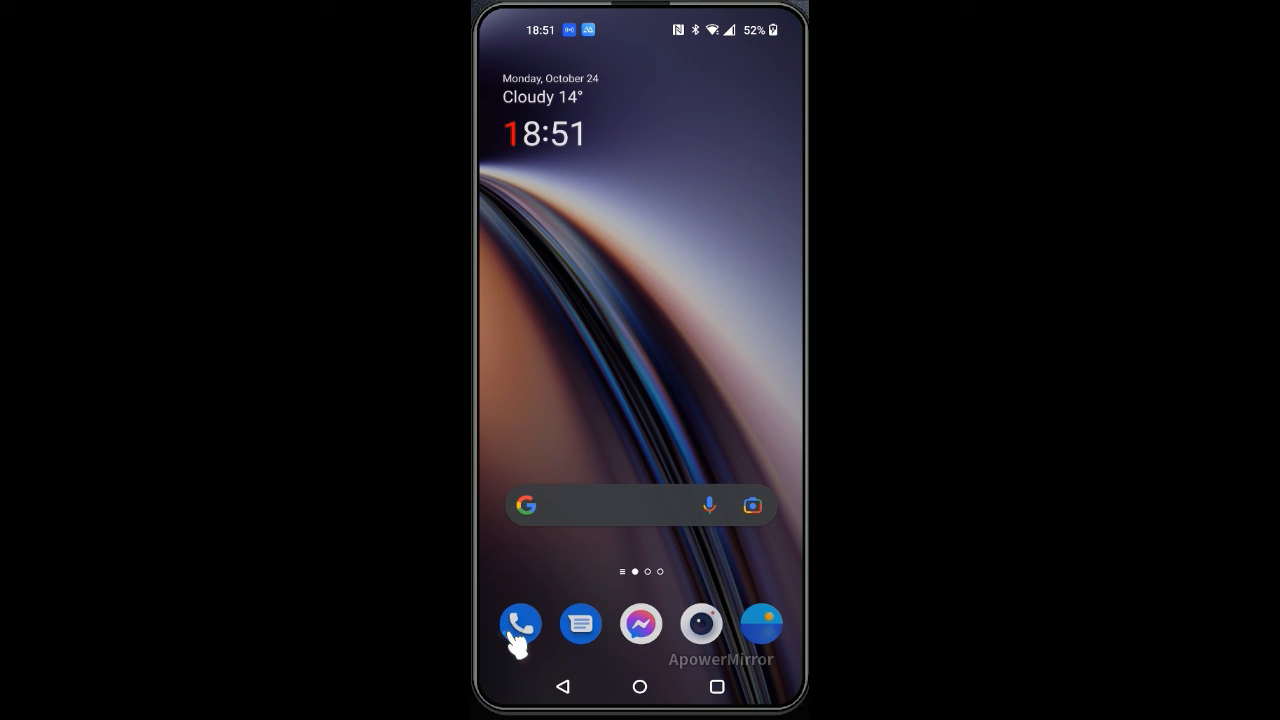
Dial #0000# in the Phone app to reveal the Hidden apps screen with YouTube
{"action": "left_click", "coordinate": [519, 624]}
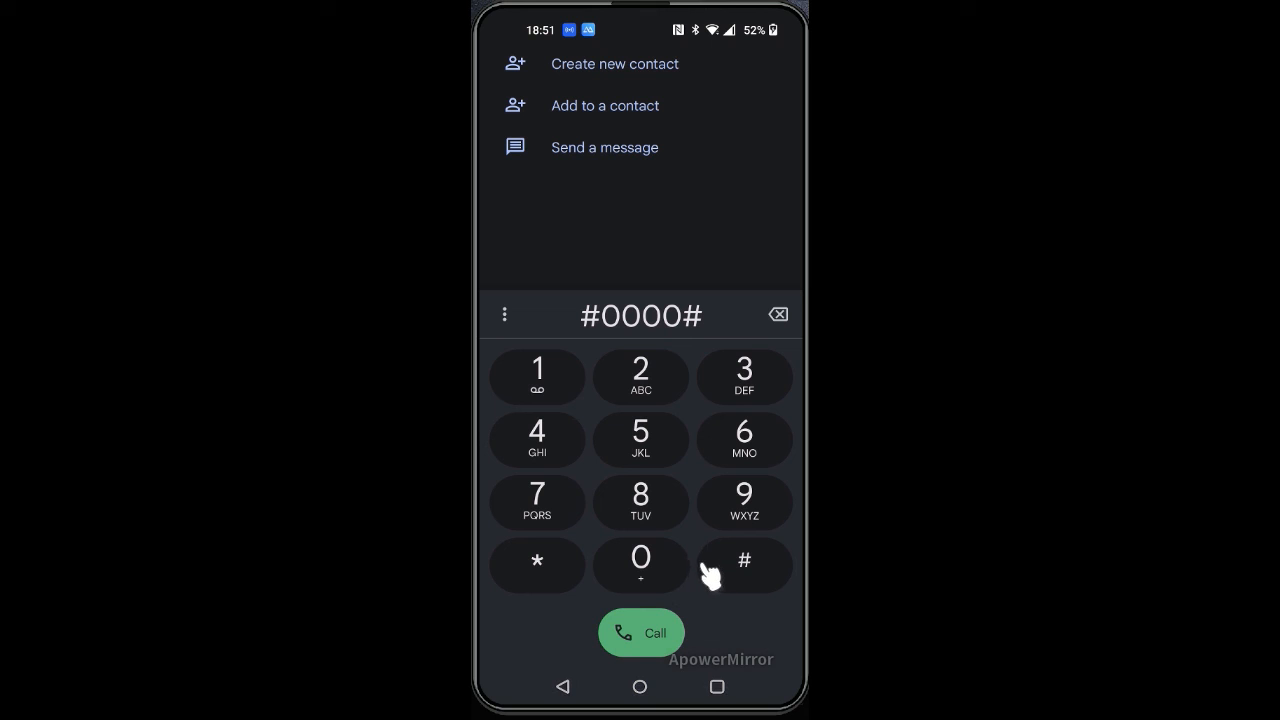
{"action": "left_click", "coordinate": [777, 314]}
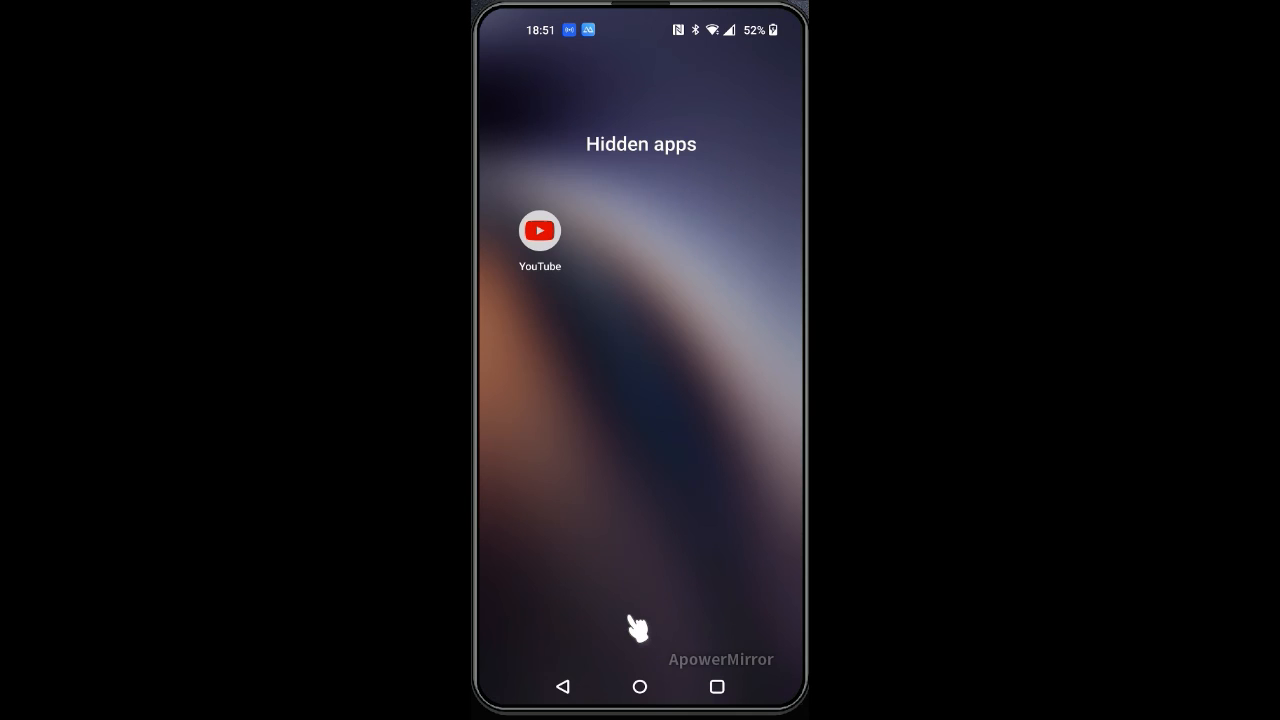
{"action": "mouse_move", "coordinate": [560, 370]}
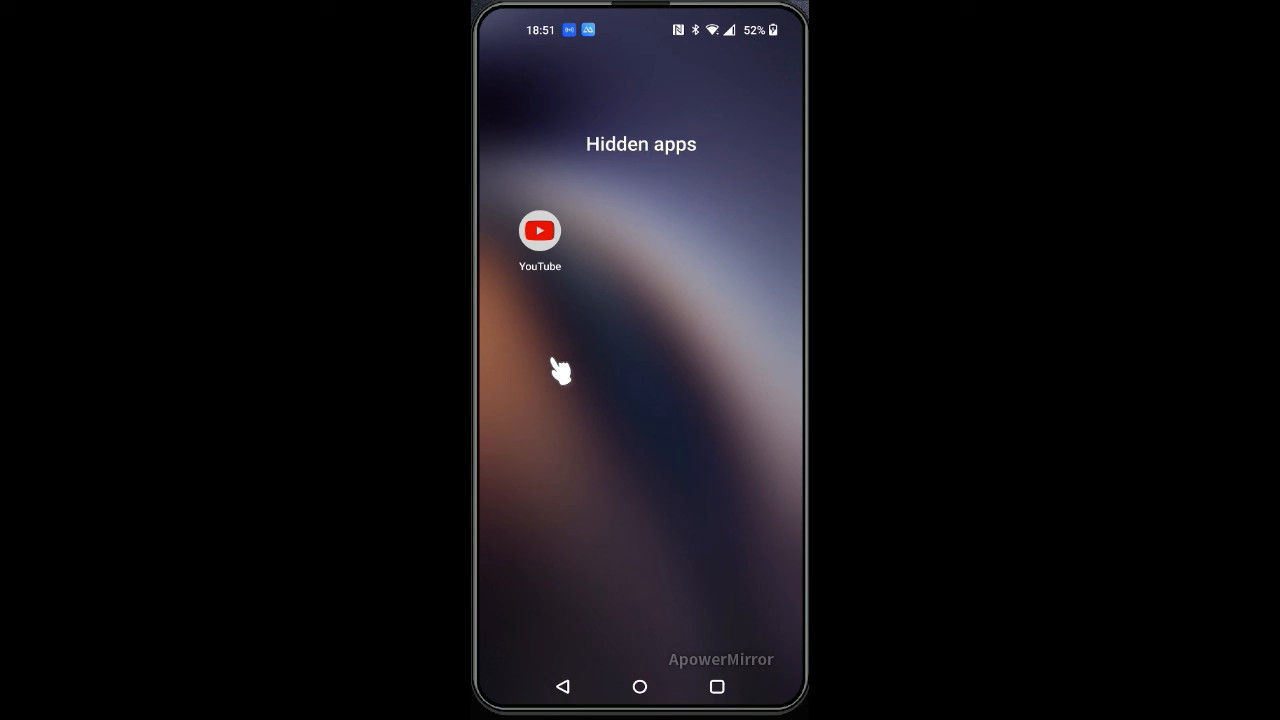